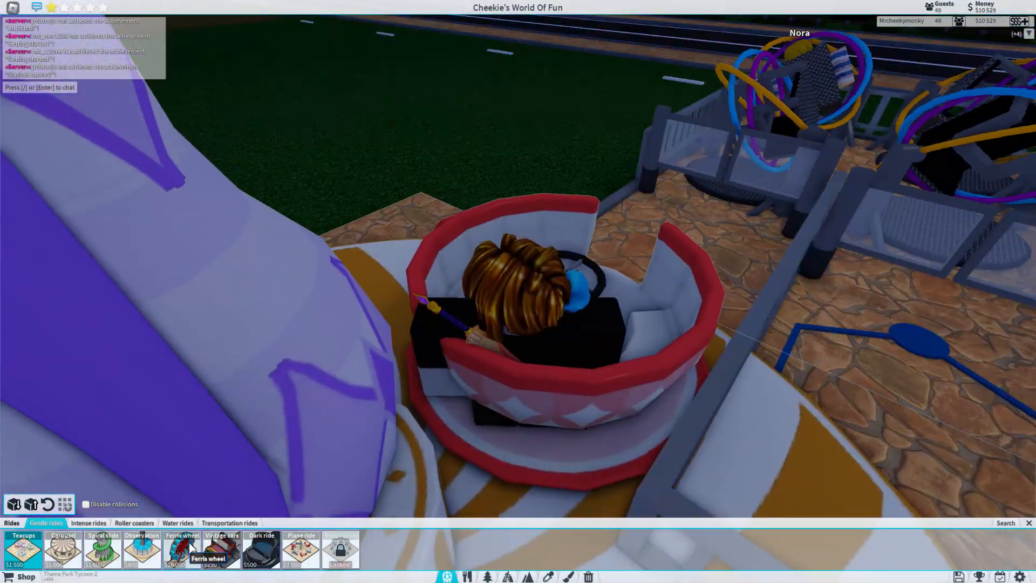
Show the Roller coasters catalog while viewing the whole park from overhead.
click(134, 523)
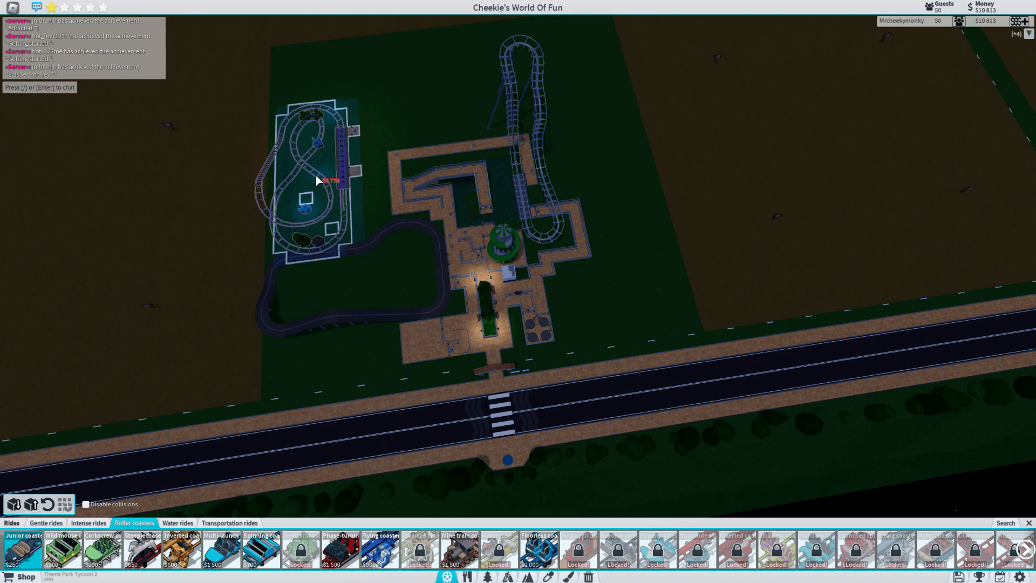
Place the compact purple roller coaster with its station in the park.
click(290, 252)
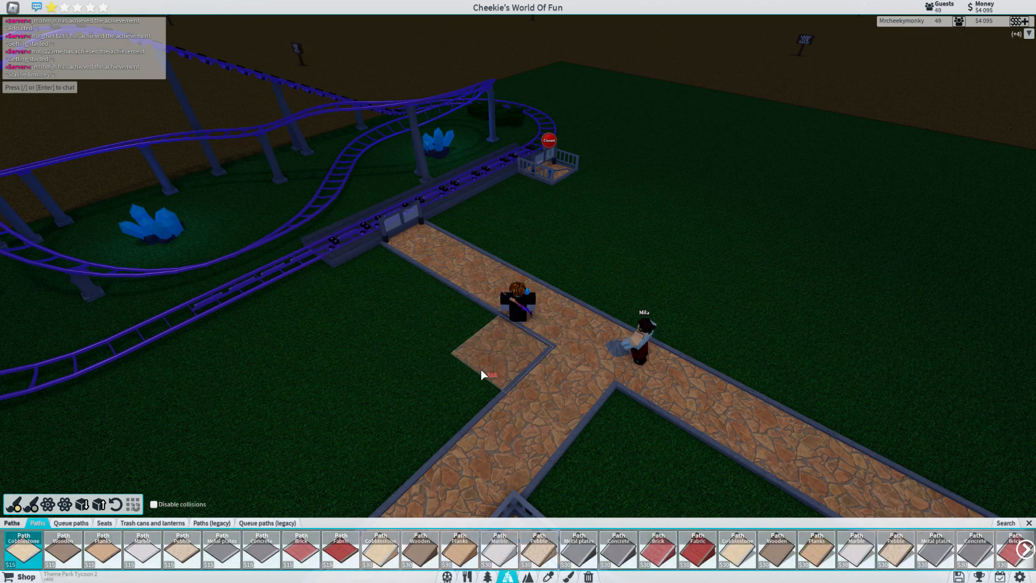
Lay zigzag stone paths and fenced bridges across the pond to the purple coaster.
click(71, 523)
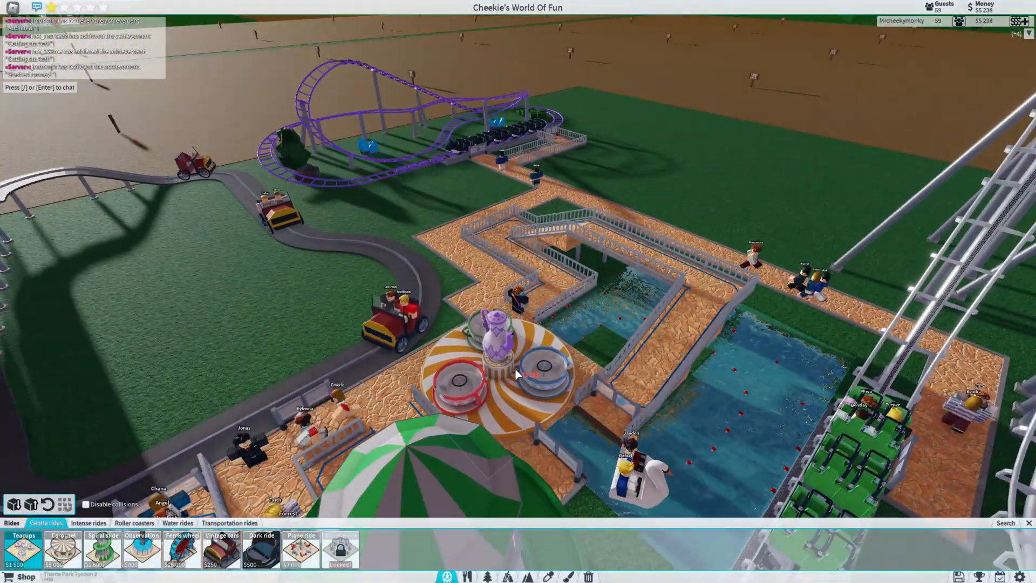
Buy the Twister from Intense rides and place it beside the stone path.
click(142, 548)
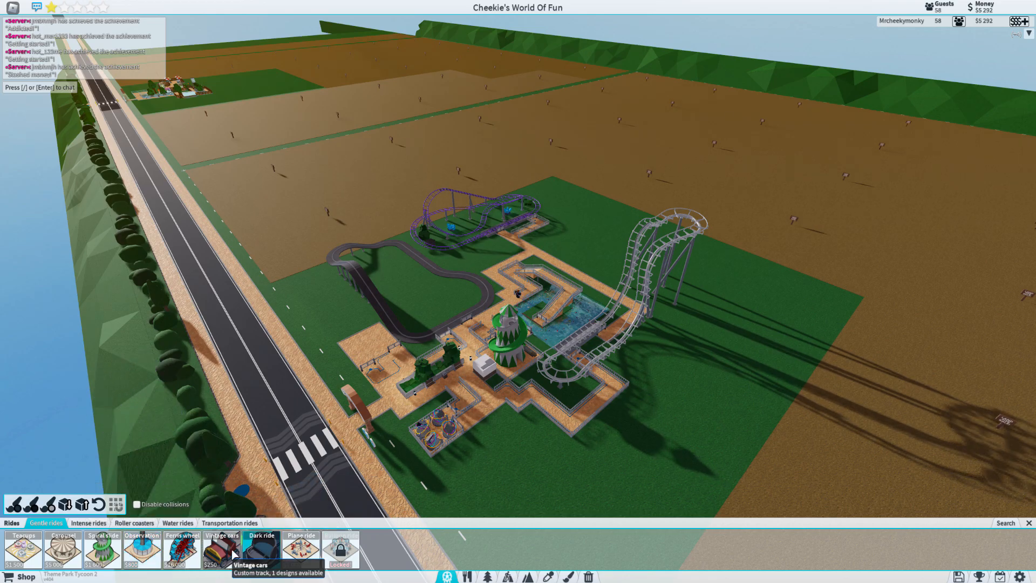
click(222, 552)
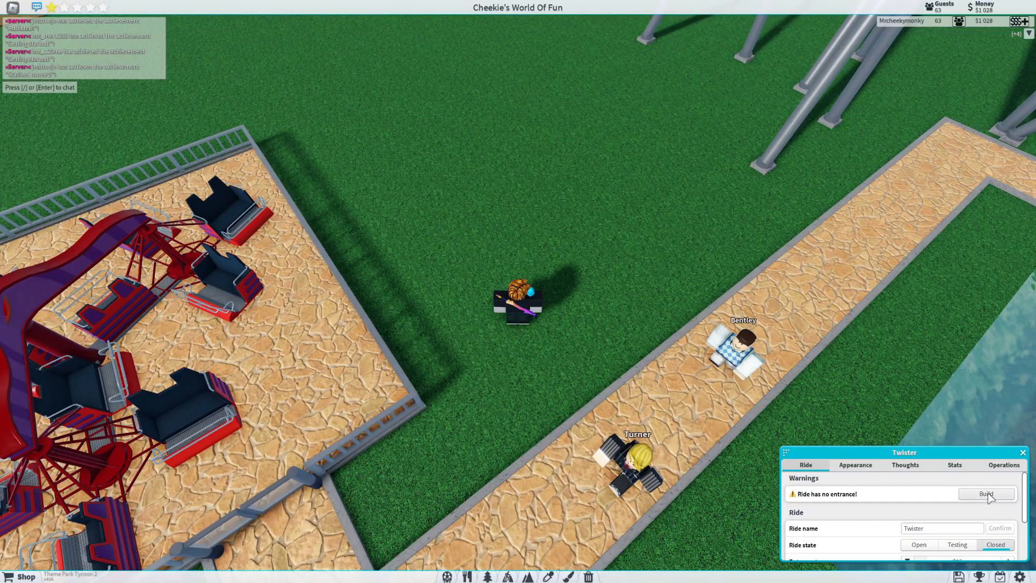
Build the Twister's entrance and draw a fenced queue path linking it to the main path.
click(987, 494)
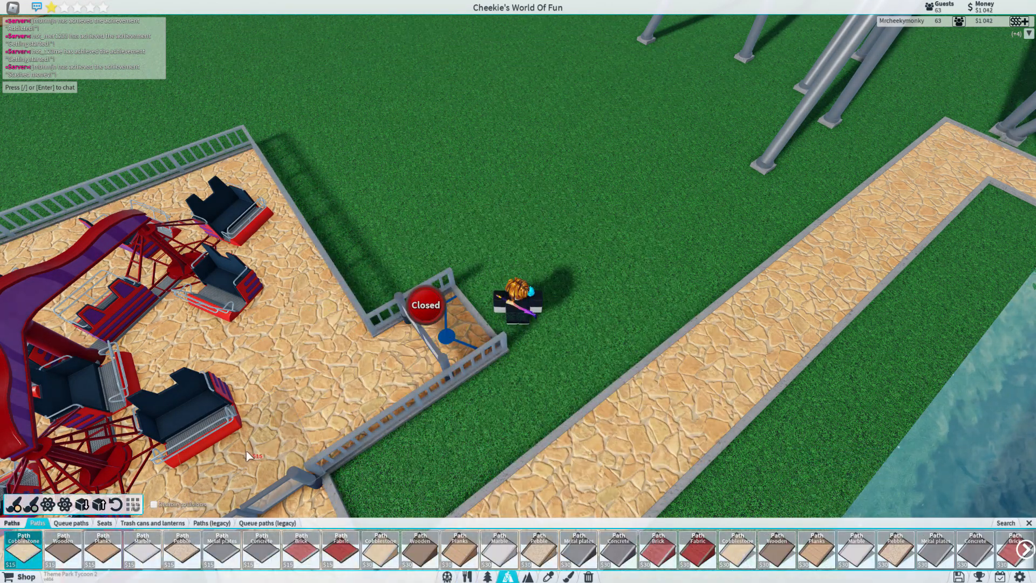
click(71, 522)
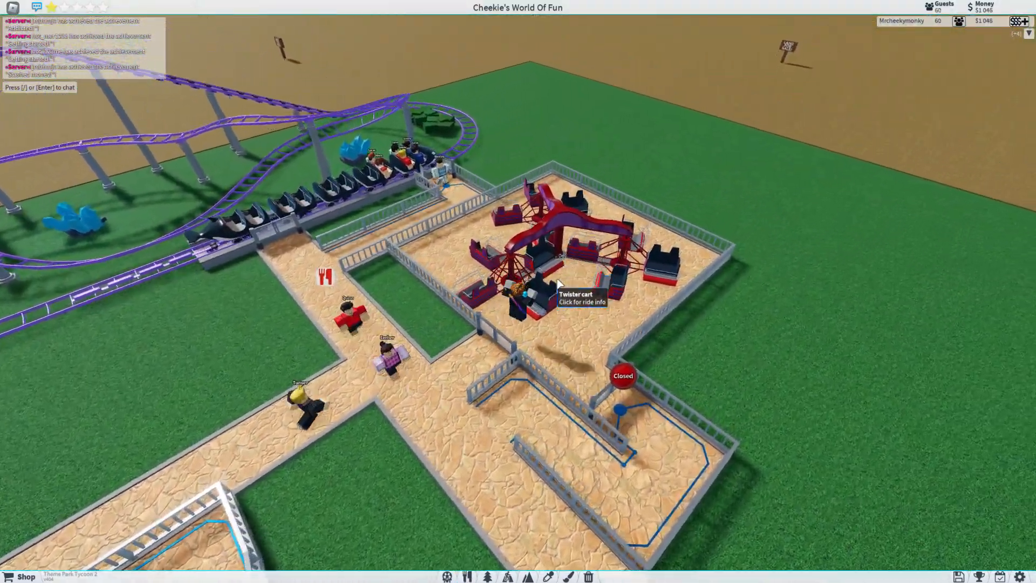
Fill the fenced planters by the entrance arch with hedges and bushes from Scenery > Nature.
click(575, 278)
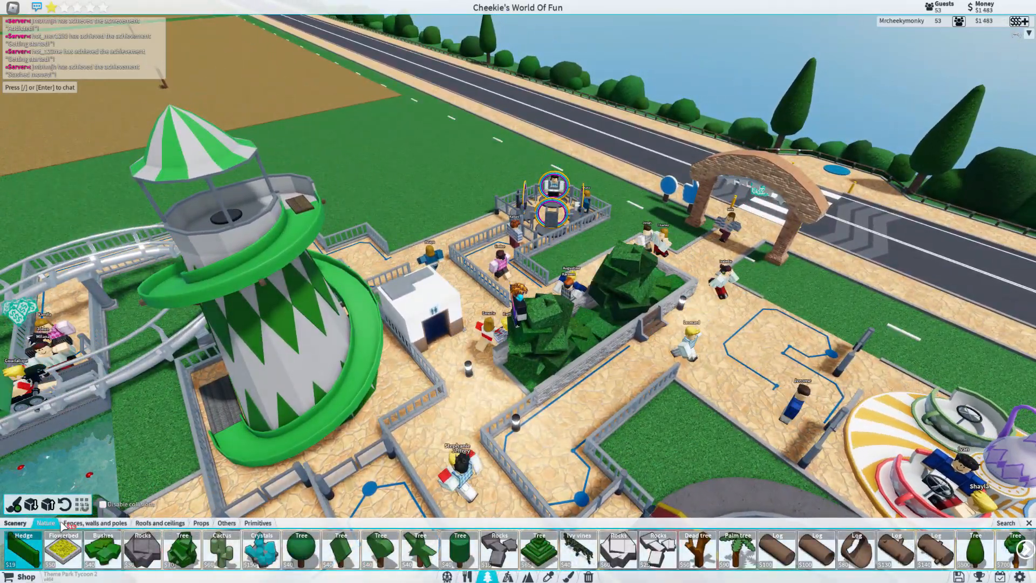
Fence a square plot inside the car-track loop and set up a drop tower on it.
click(95, 522)
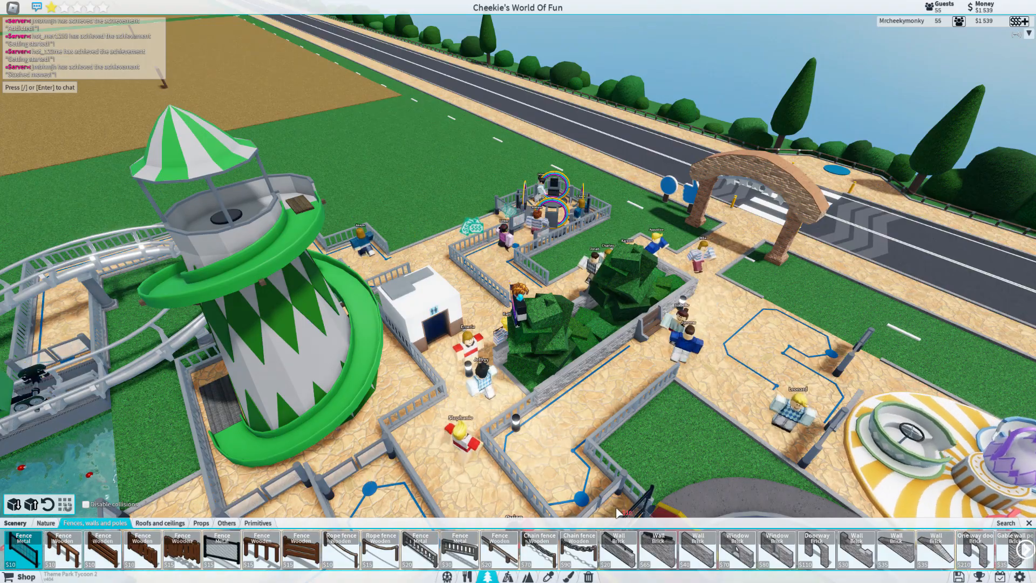
click(657, 549)
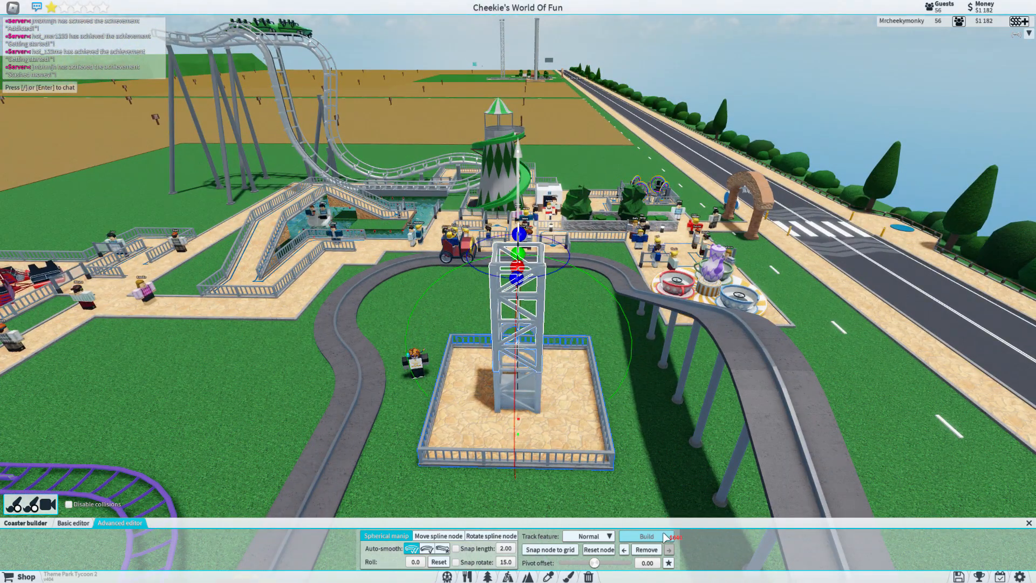
Confirm the Droptower structure and bring up its ride info window.
click(646, 536)
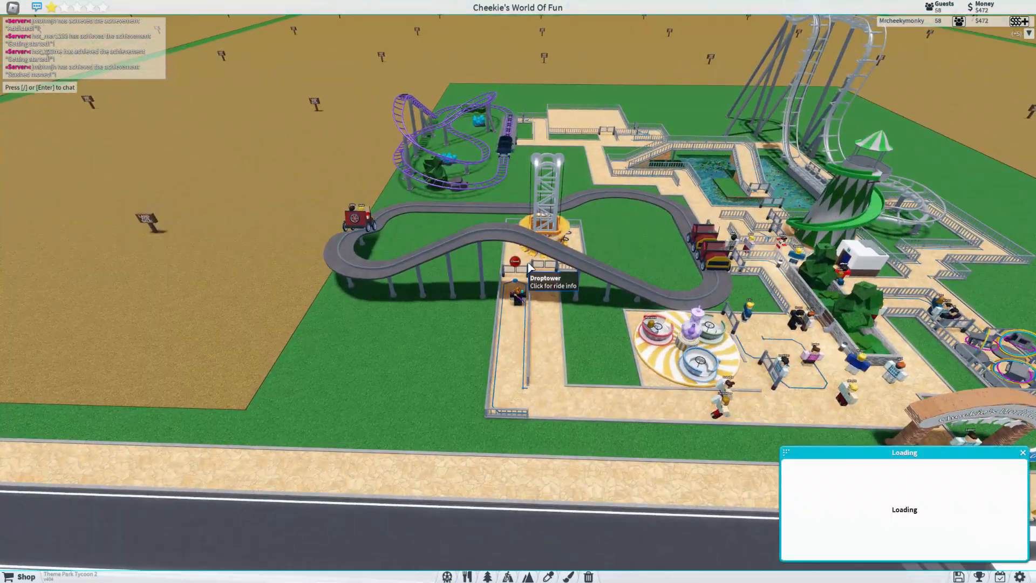
click(529, 265)
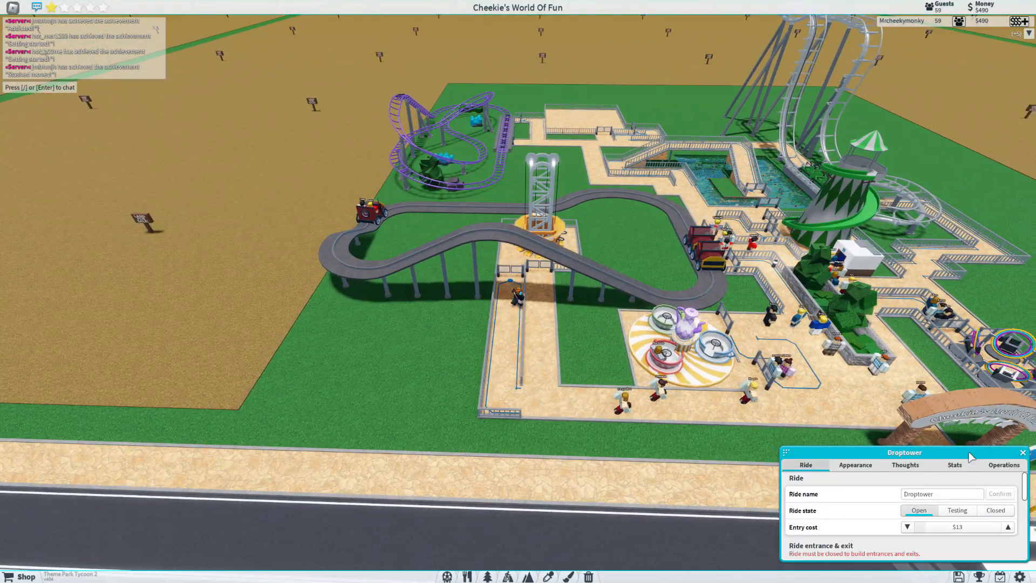